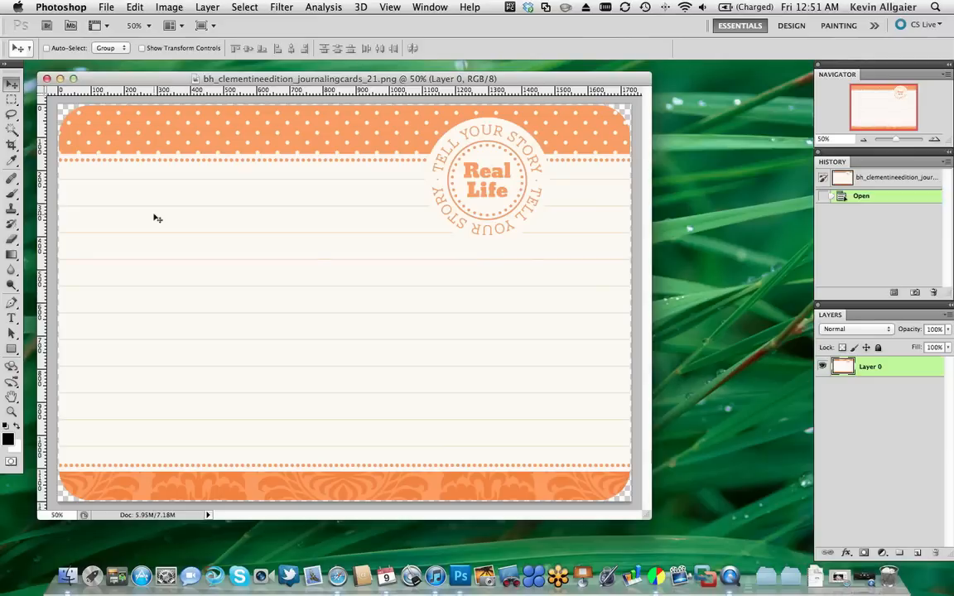
{"action": "mouse_move", "coordinate": [156, 222]}
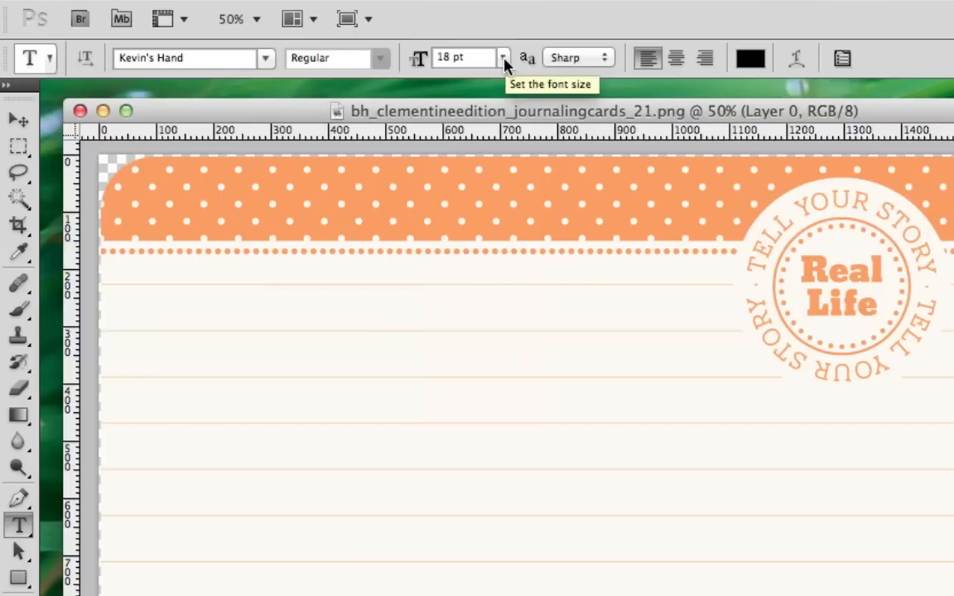
{"action": "mouse_move", "coordinate": [500, 75]}
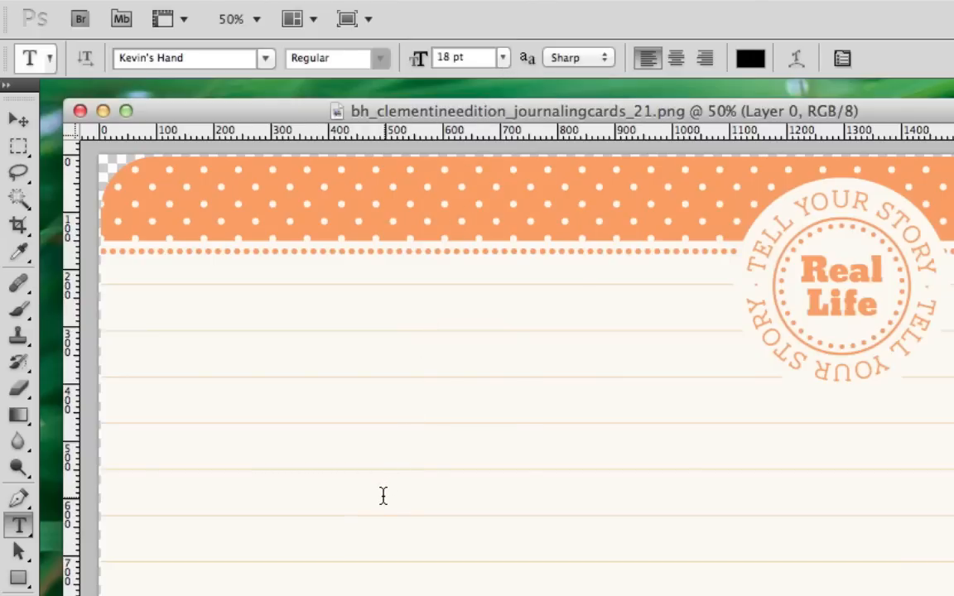
Type 'Walk in the park' on a card line in Kevin's Hand 18 pt and commit it as a layer
{"action": "left_click", "coordinate": [383, 497]}
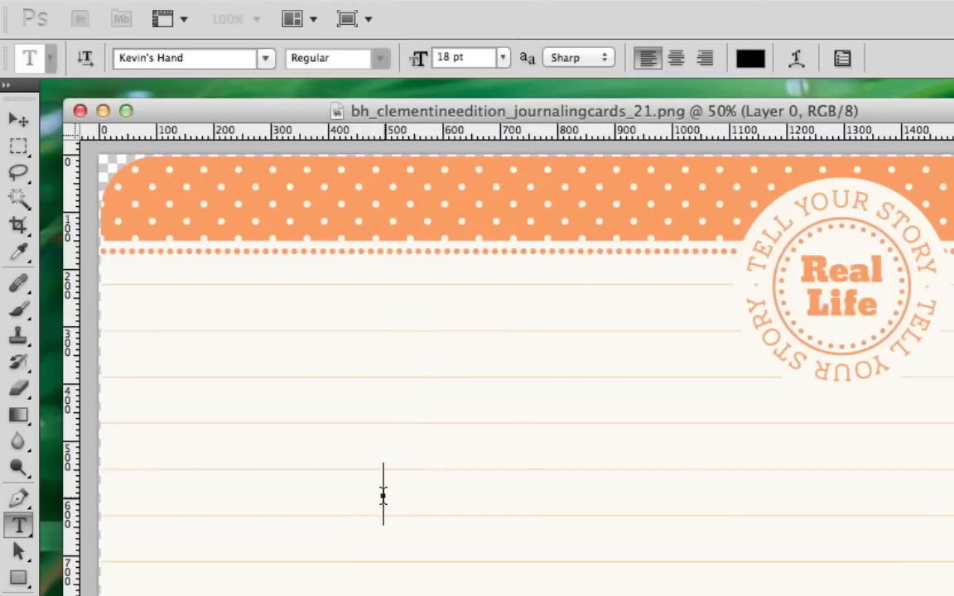
{"action": "type", "text": "WALK IN THE PARK"}
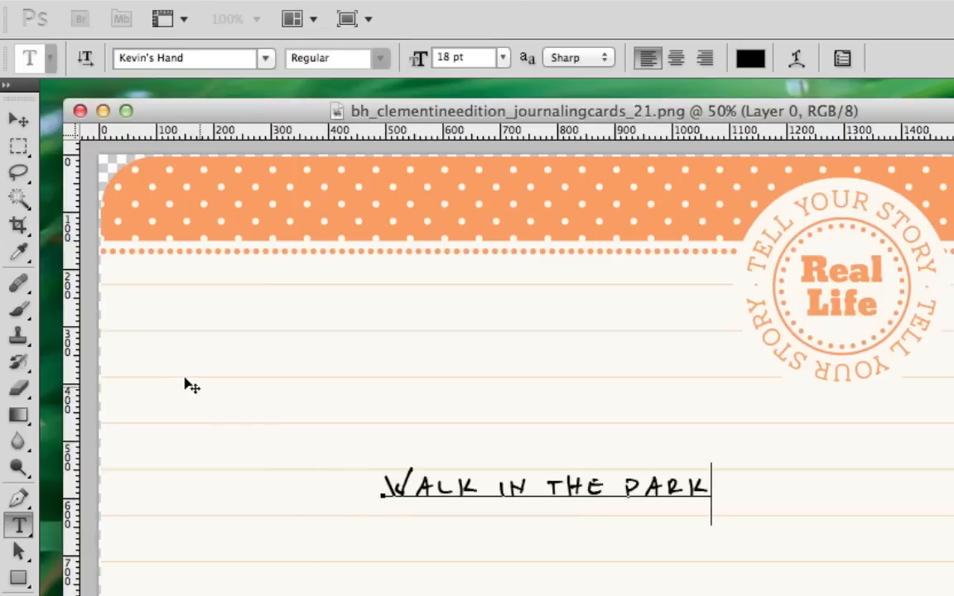
{"action": "left_click", "coordinate": [18, 146]}
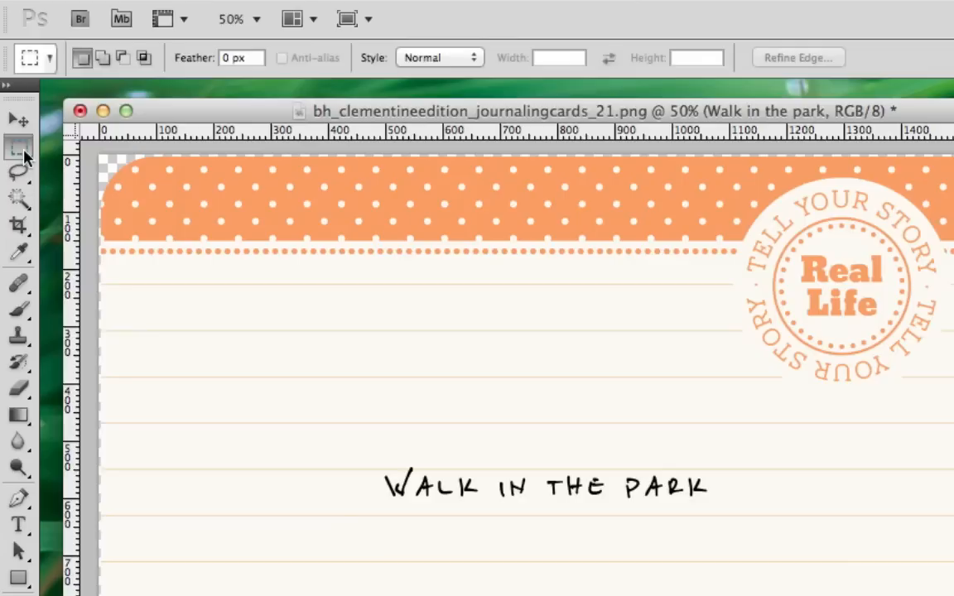
{"action": "mouse_move", "coordinate": [20, 148]}
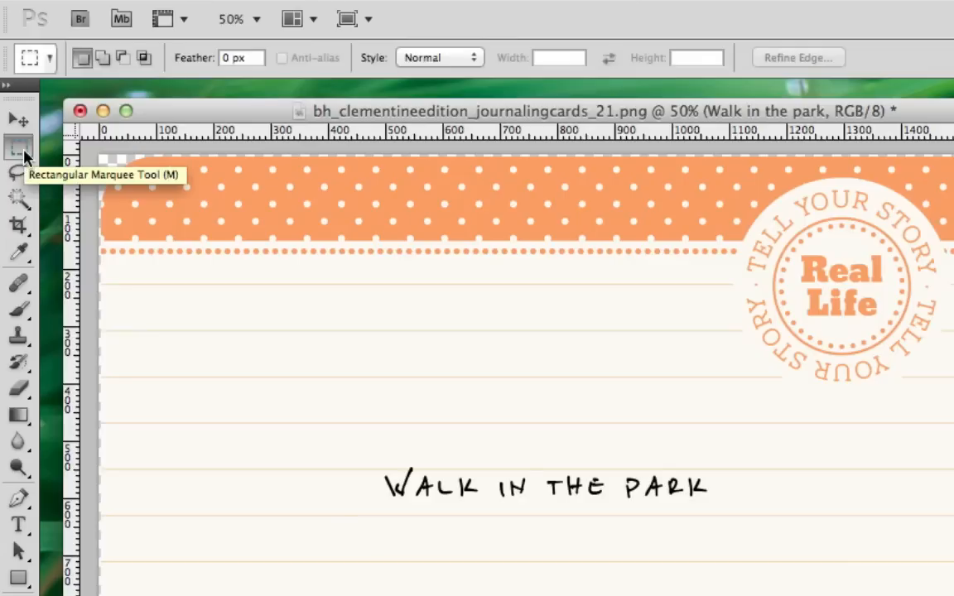
{"action": "mouse_move", "coordinate": [43, 156]}
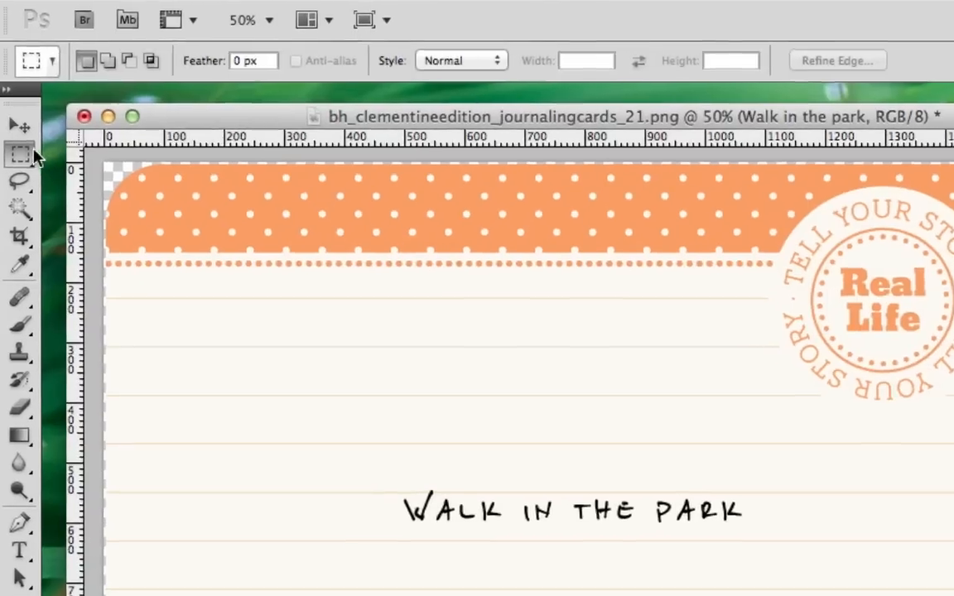
{"action": "left_click", "coordinate": [20, 124]}
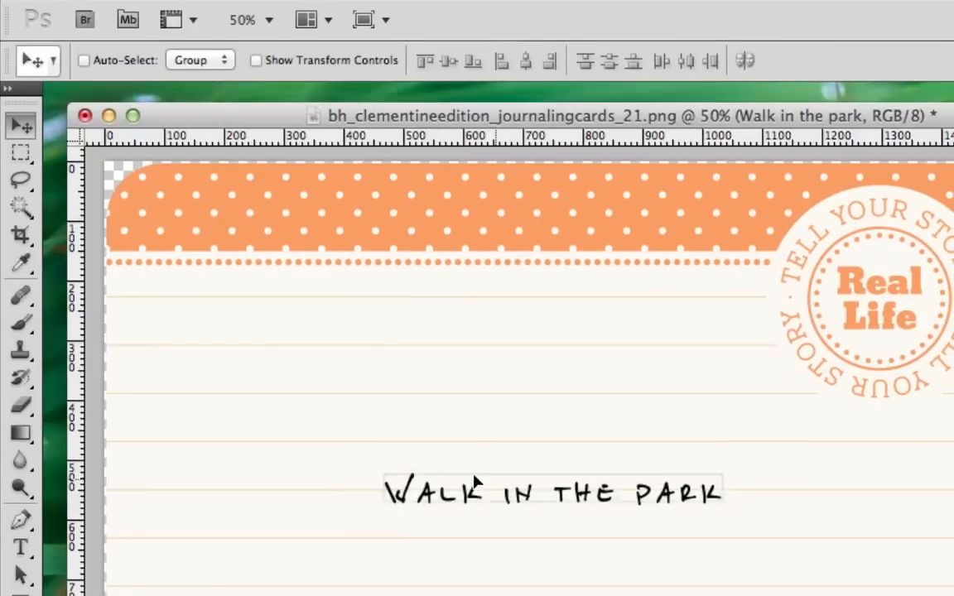
Drag the 'Walk in the park' text so its baseline rests on a ruled card line
{"action": "left_click_drag", "start_coordinate": [549, 490], "coordinate": [346, 338]}
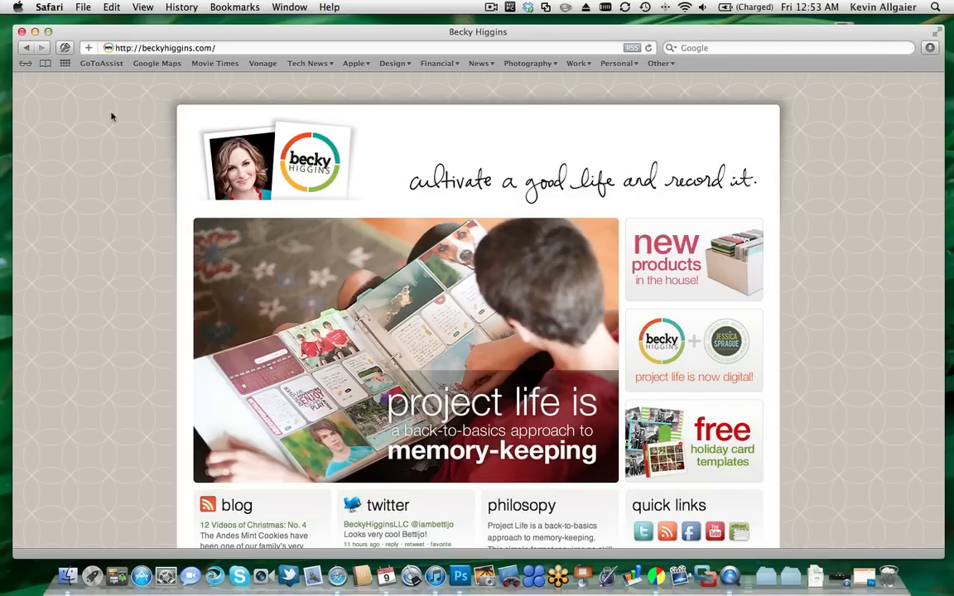
{"action": "mouse_move", "coordinate": [112, 70]}
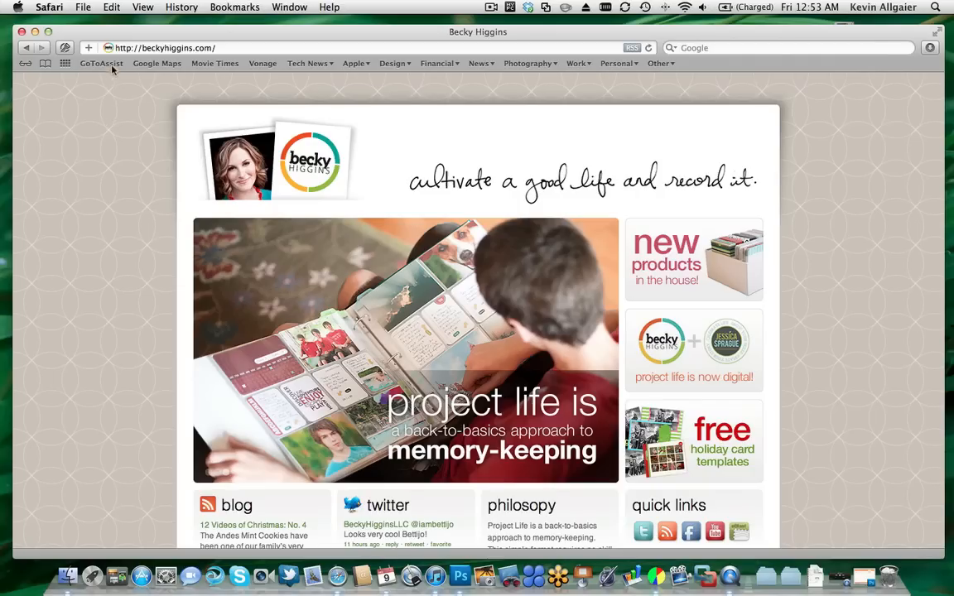
Enter 'je' in Safari's address bar to bring up jessicasprague.com as the top suggestion
{"action": "type", "text": "jessicasprague.com/"}
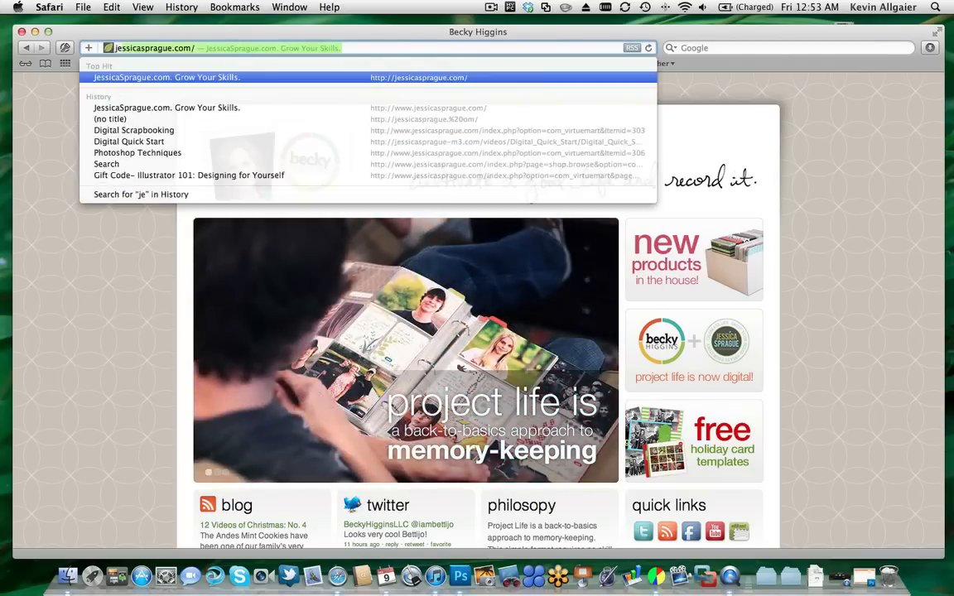